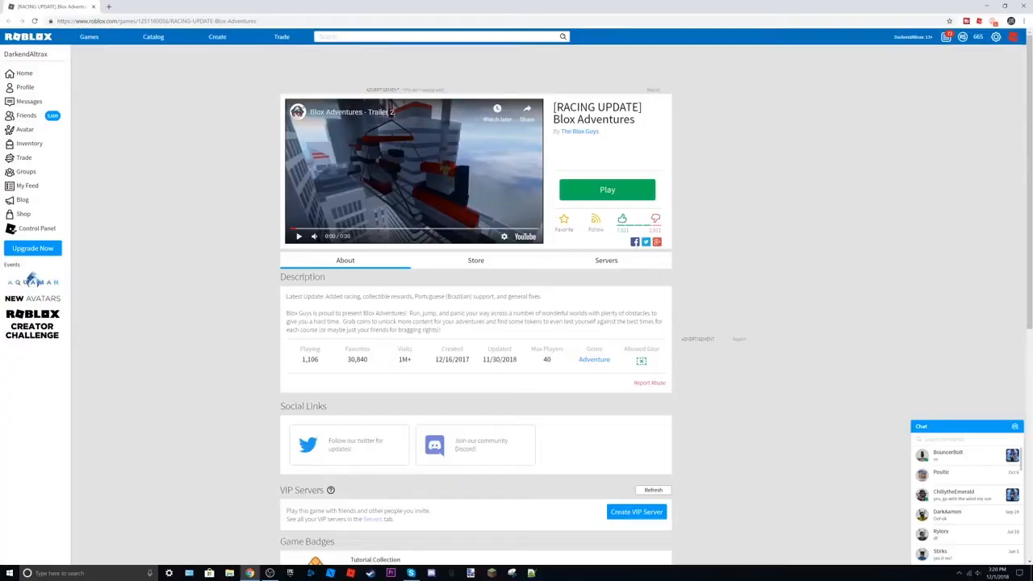
Step: Launch Blox Adventures from its game page to enter gameplay on the curved stone track
{"action": "left_click", "coordinate": [607, 190]}
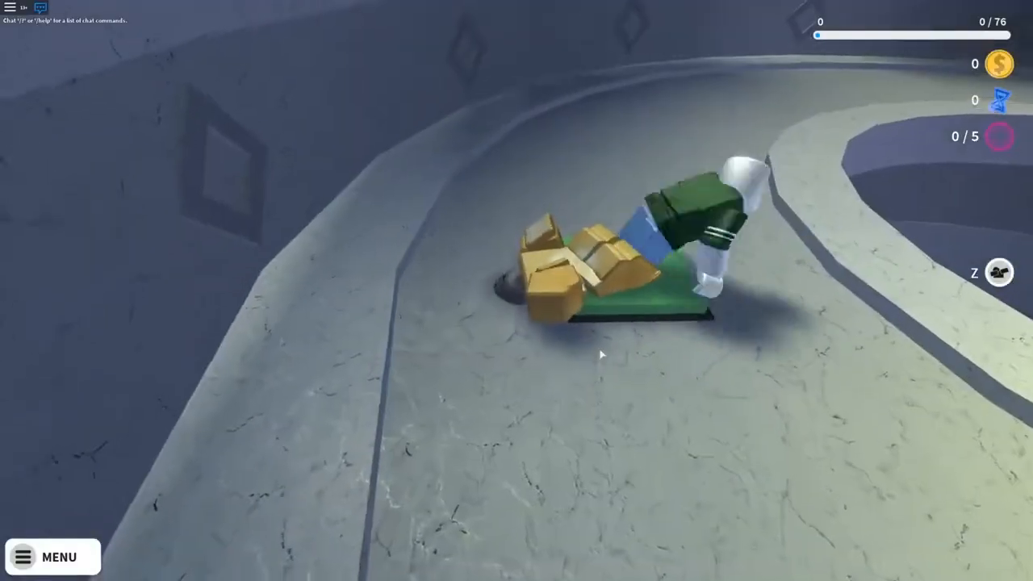